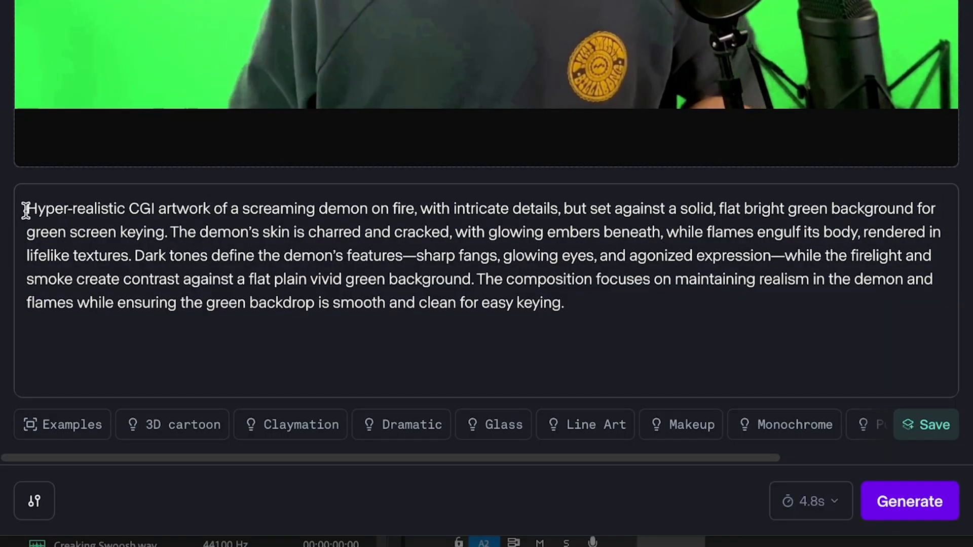
# Select the demon prompt text and apply Keylight to key out the green background
pyautogui.moveTo(26, 207); pyautogui.dragTo(273, 254)
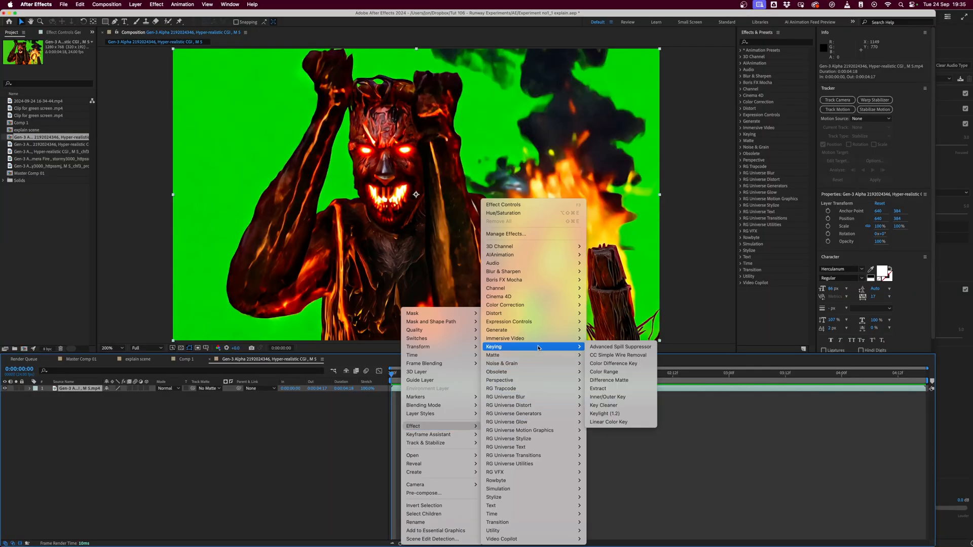
pyautogui.click(607, 414)
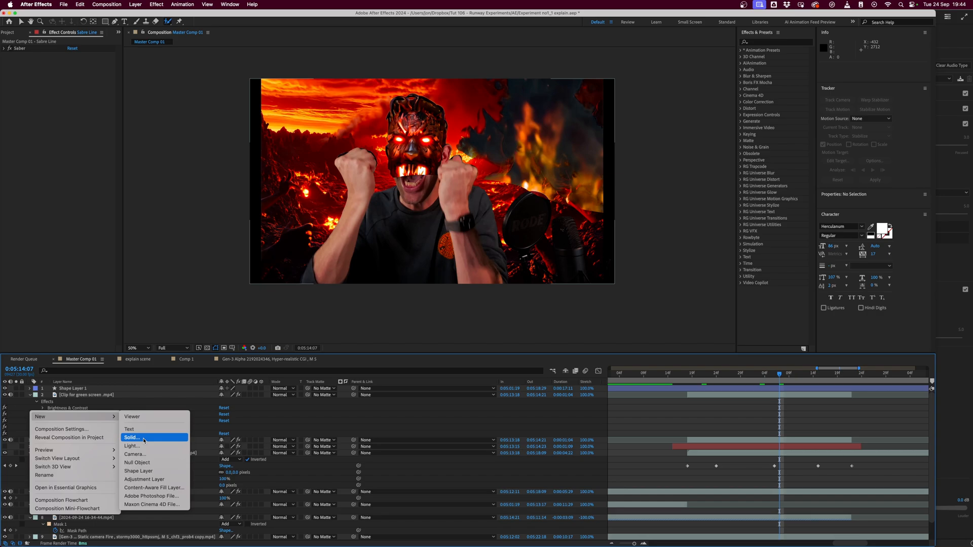
# Add a solid with the Saber glow and set its composite background to Transparent
pyautogui.click(132, 438)
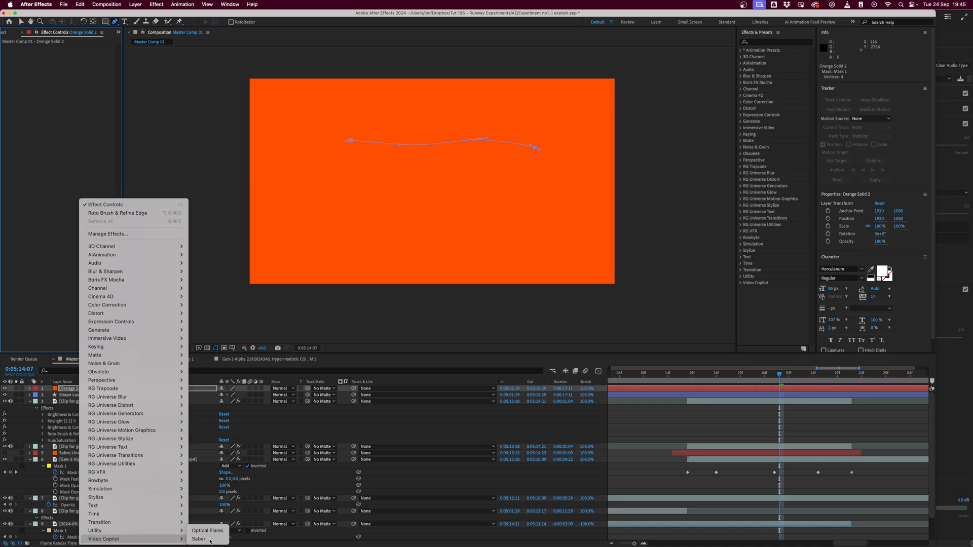
pyautogui.click(199, 539)
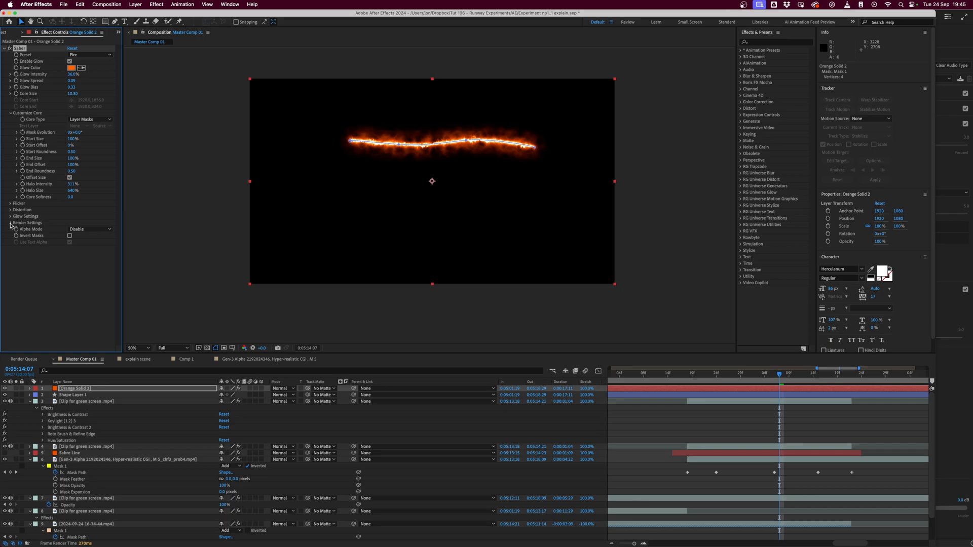
pyautogui.click(90, 287)
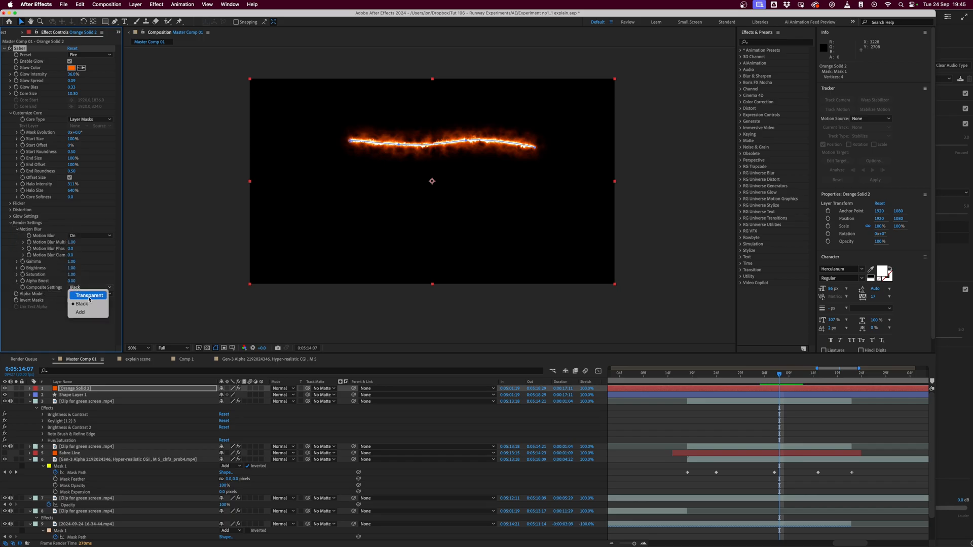
pyautogui.click(89, 295)
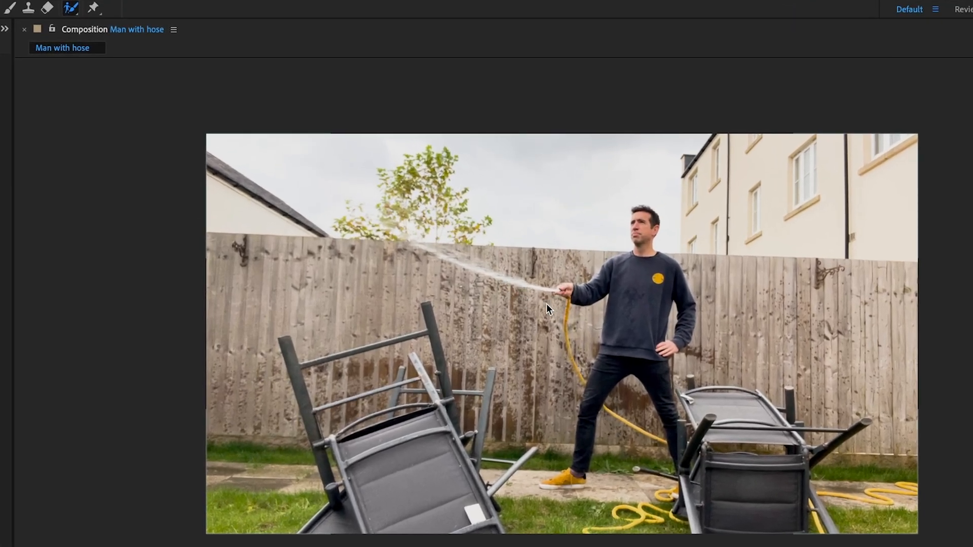
pyautogui.moveTo(627, 407)
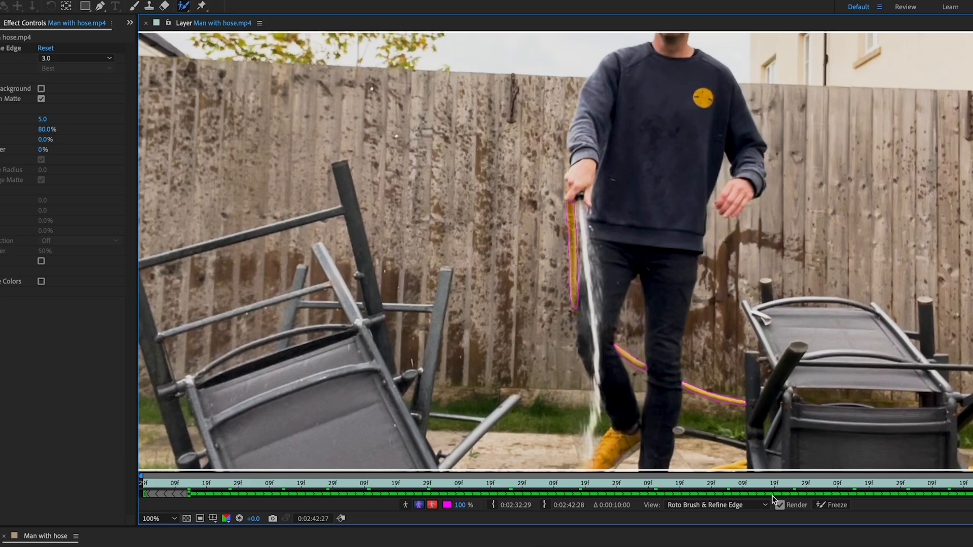
# Set the rotoscoped copy as the track matte and add the clean yard plate
pyautogui.click(837, 505)
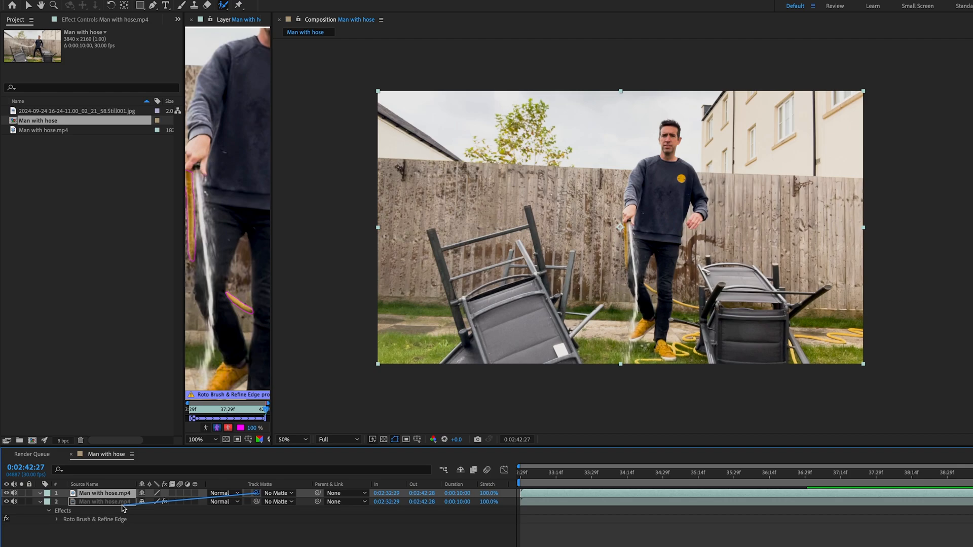
pyautogui.click(277, 493)
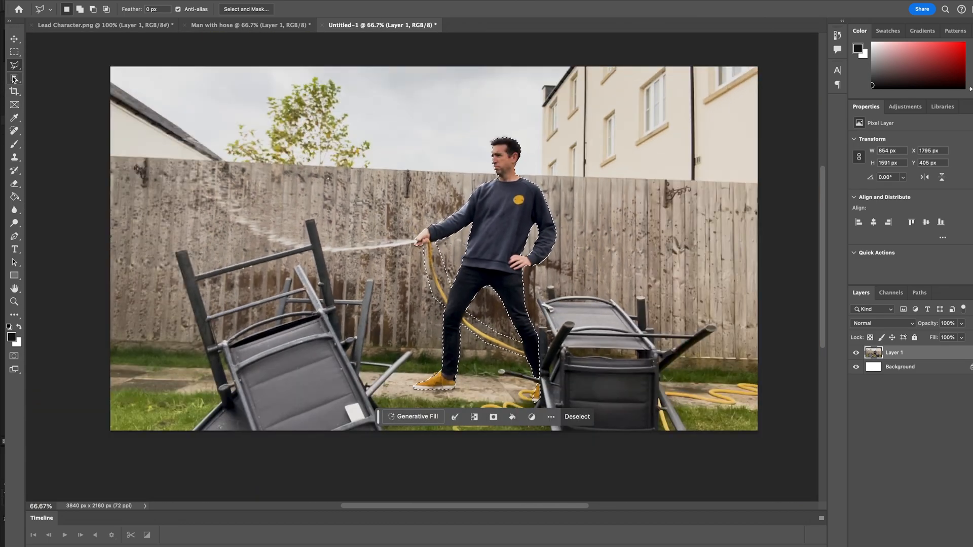
pyautogui.click(418, 417)
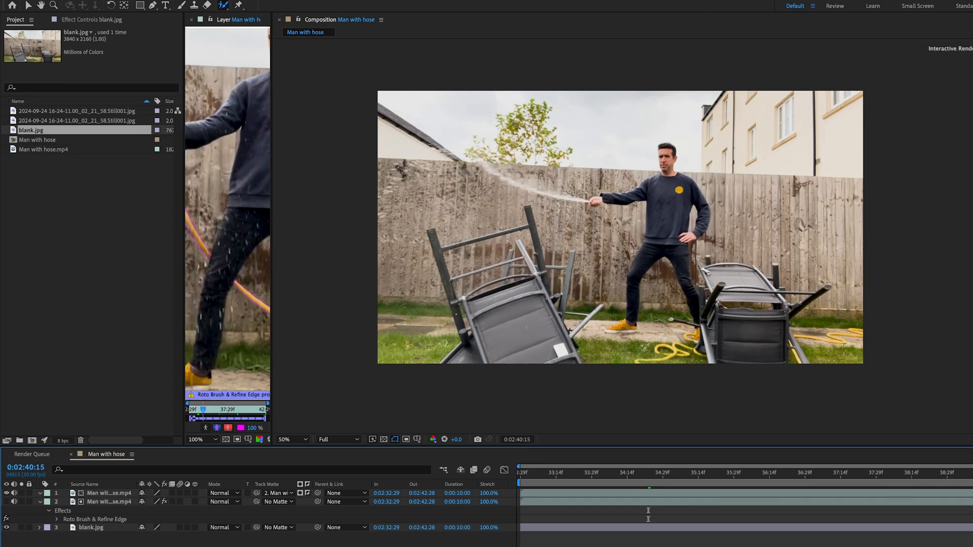
pyautogui.click(655, 536)
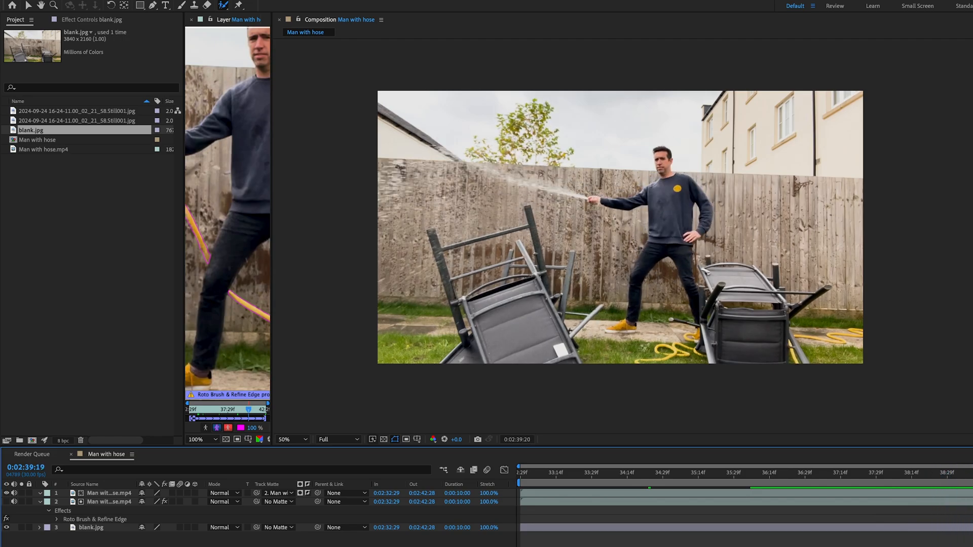
pyautogui.click(781, 481)
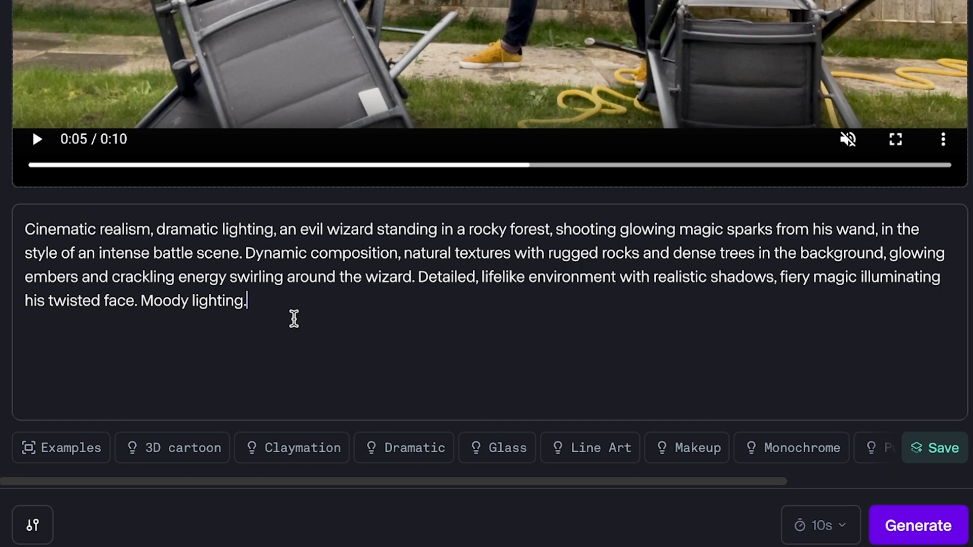
pyautogui.moveTo(684, 90)
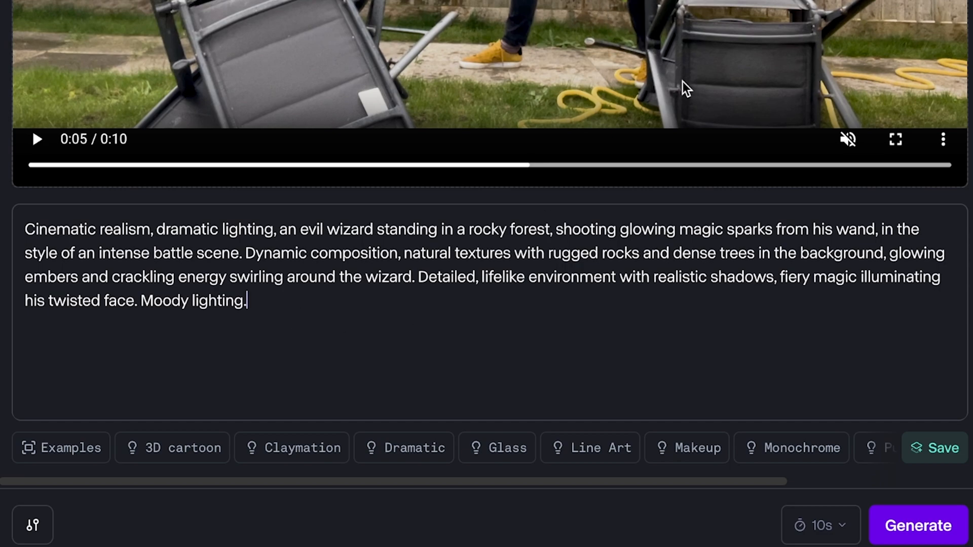
pyautogui.moveTo(907, 531)
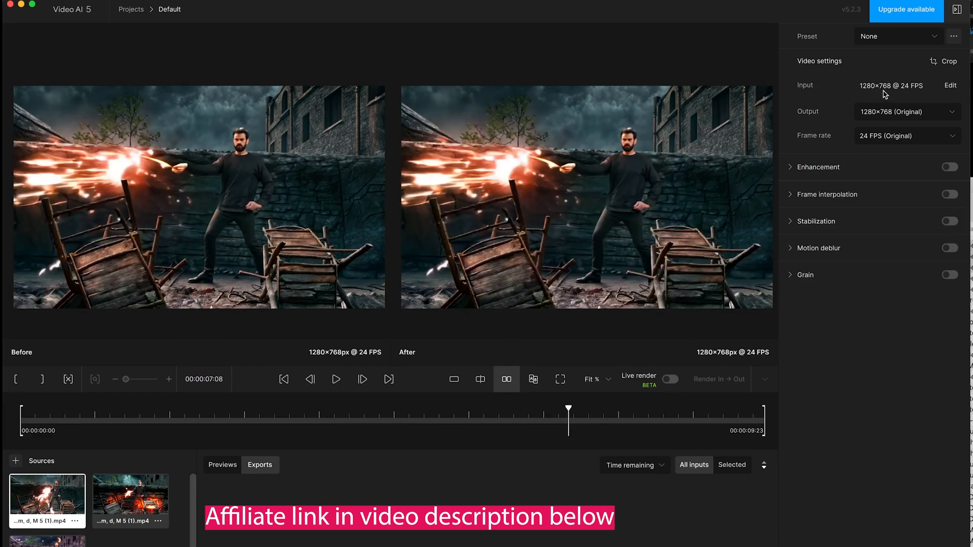
# Set the wizard clip output to 3840×2160 (4K) and render In → Out
pyautogui.click(907, 112)
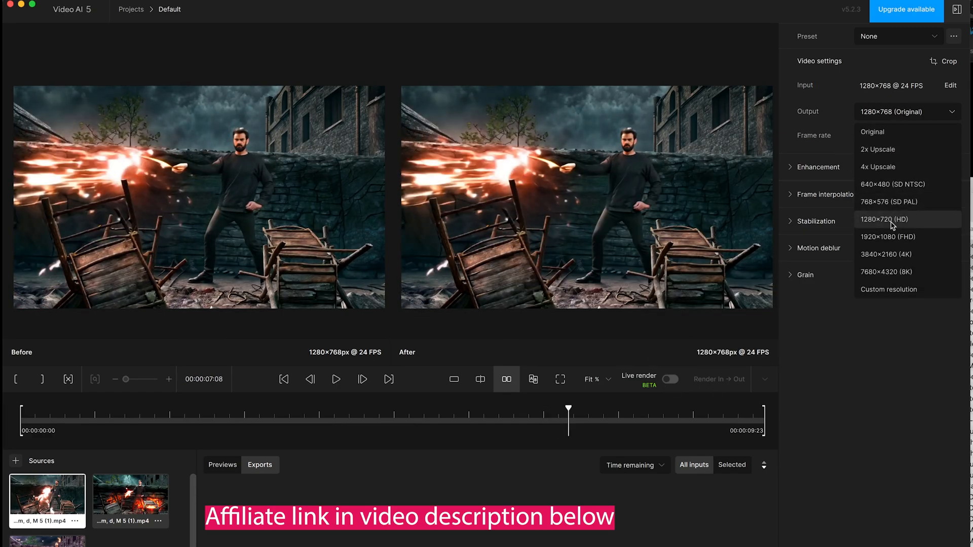
pyautogui.click(876, 255)
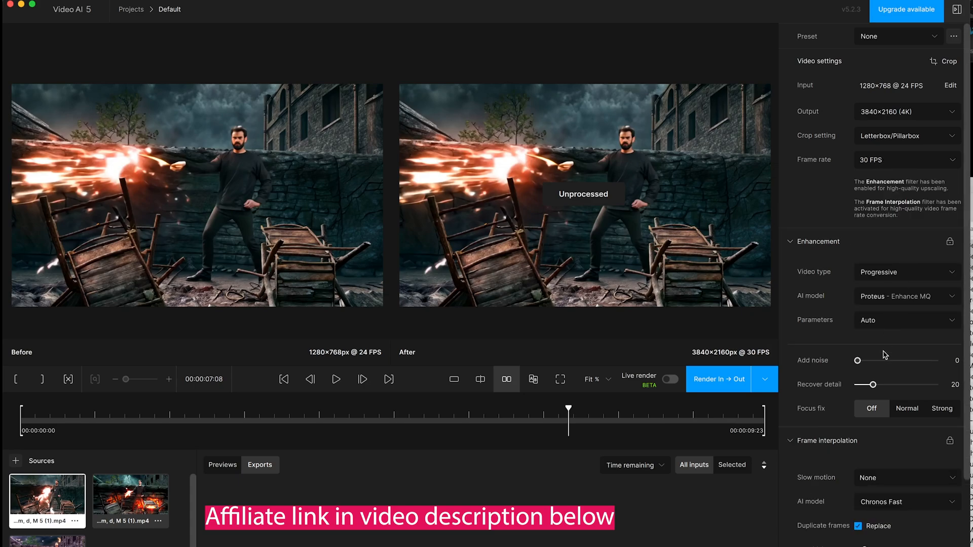
pyautogui.moveTo(770, 527)
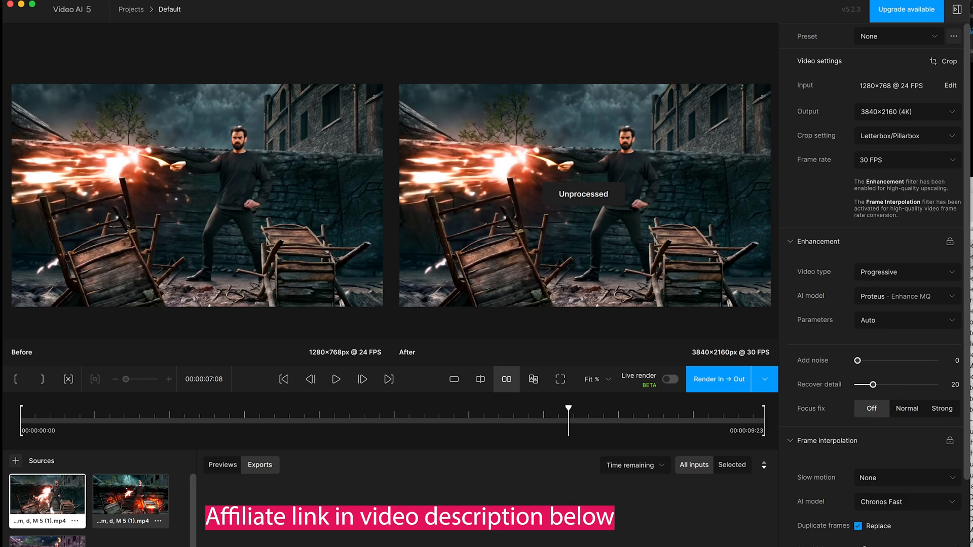
pyautogui.click(719, 379)
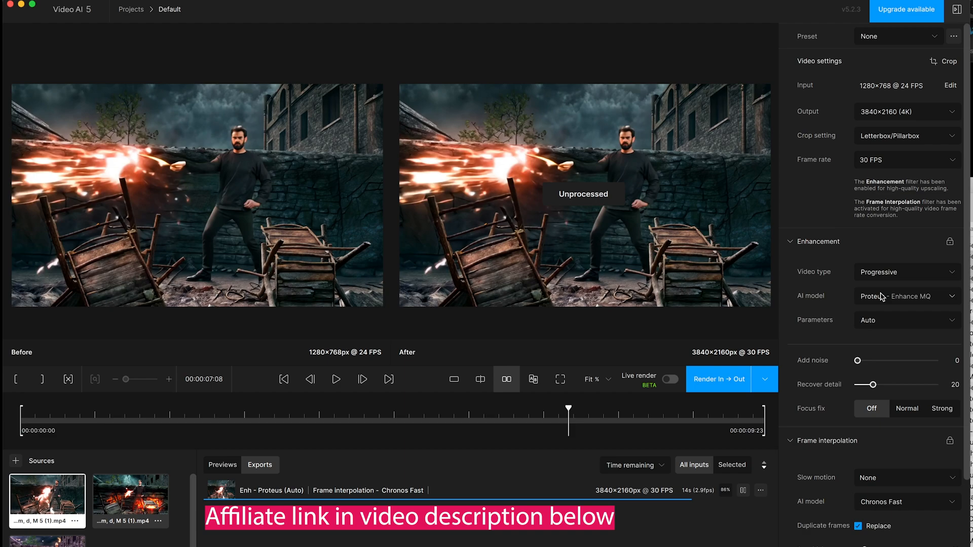
pyautogui.click(907, 296)
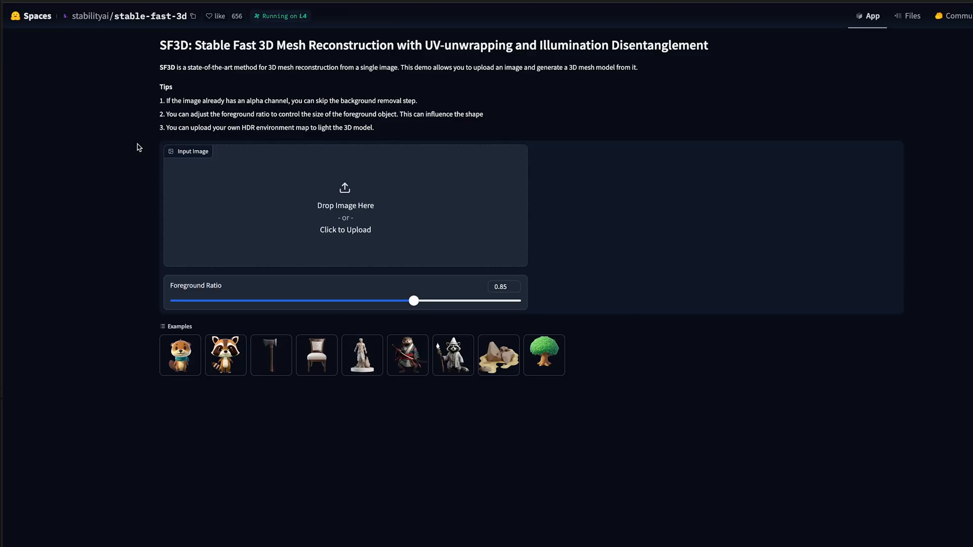
pyautogui.moveTo(230, 61)
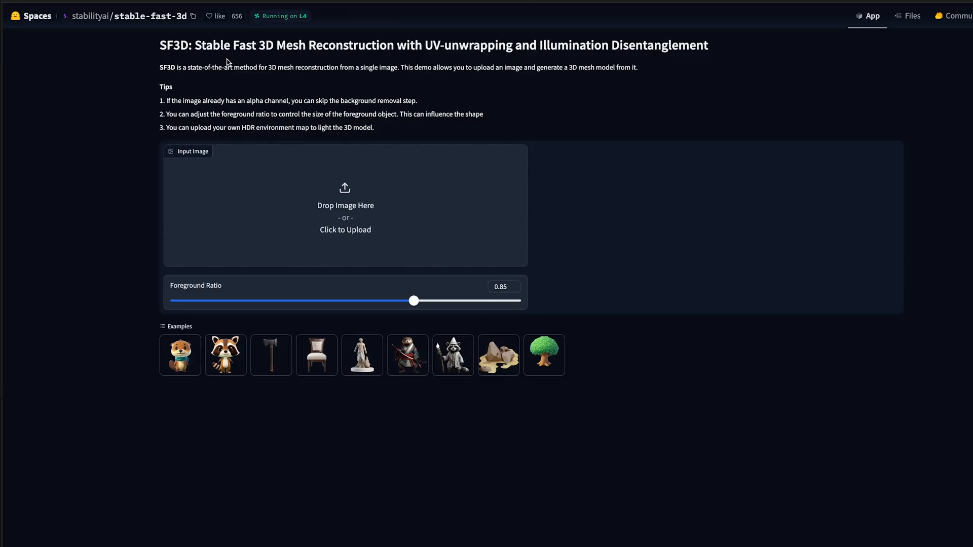
pyautogui.moveTo(235, 75)
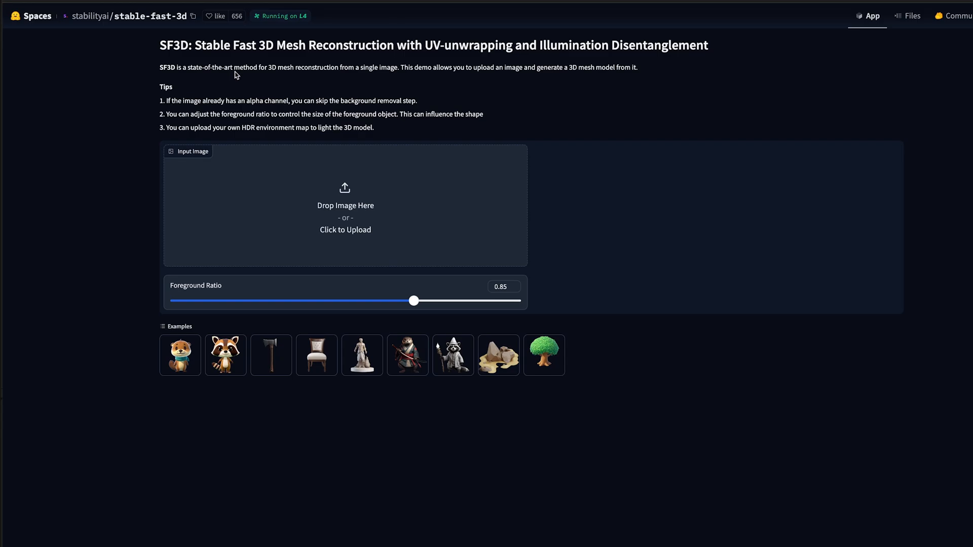
pyautogui.moveTo(348, 200)
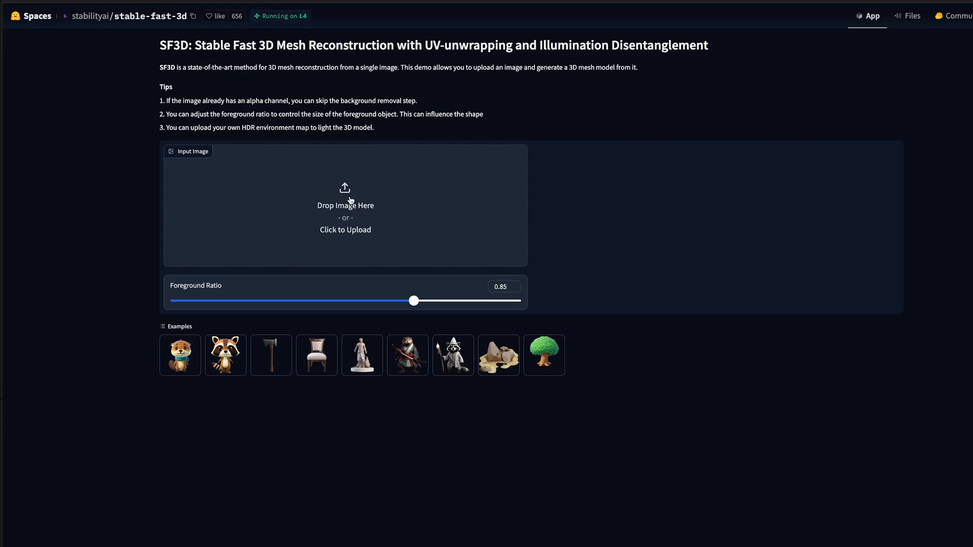
# Upload the red car image, remove its background, generate the 3D model and orbit it
pyautogui.click(345, 205)
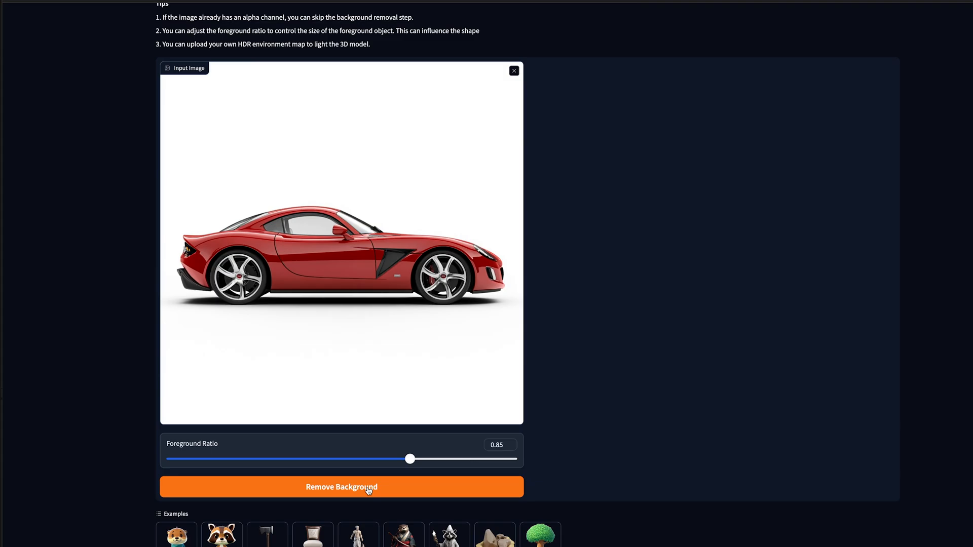
pyautogui.click(368, 487)
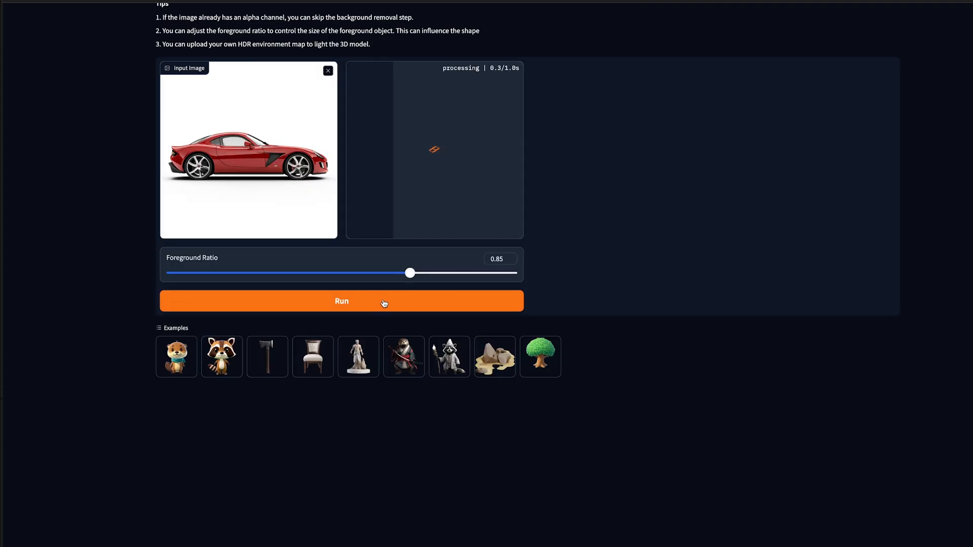
pyautogui.click(342, 301)
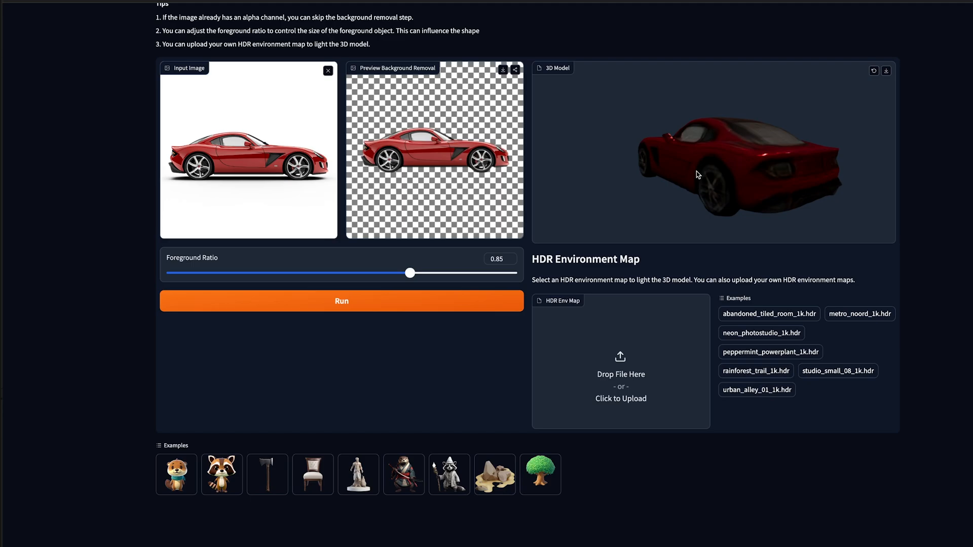
pyautogui.moveTo(695, 174); pyautogui.dragTo(744, 188)
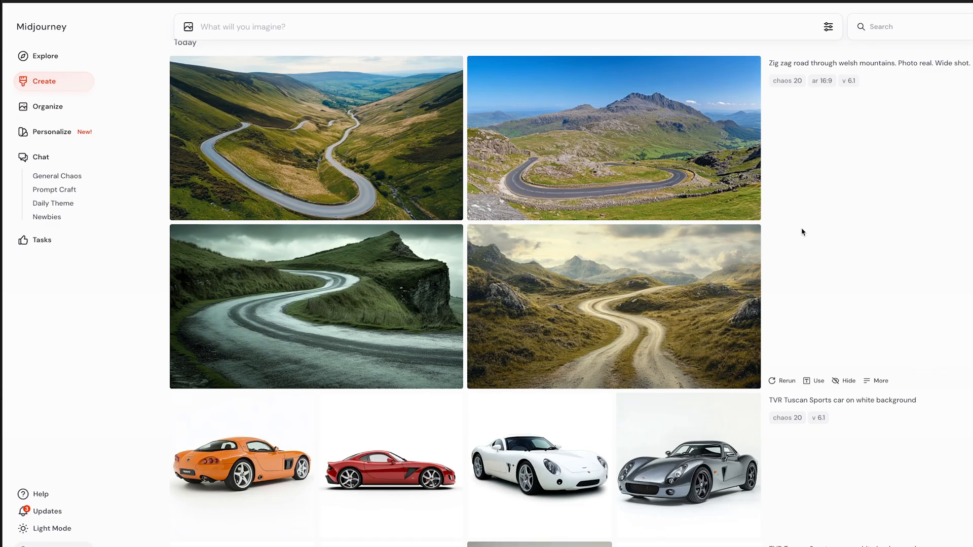
pyautogui.moveTo(595, 258)
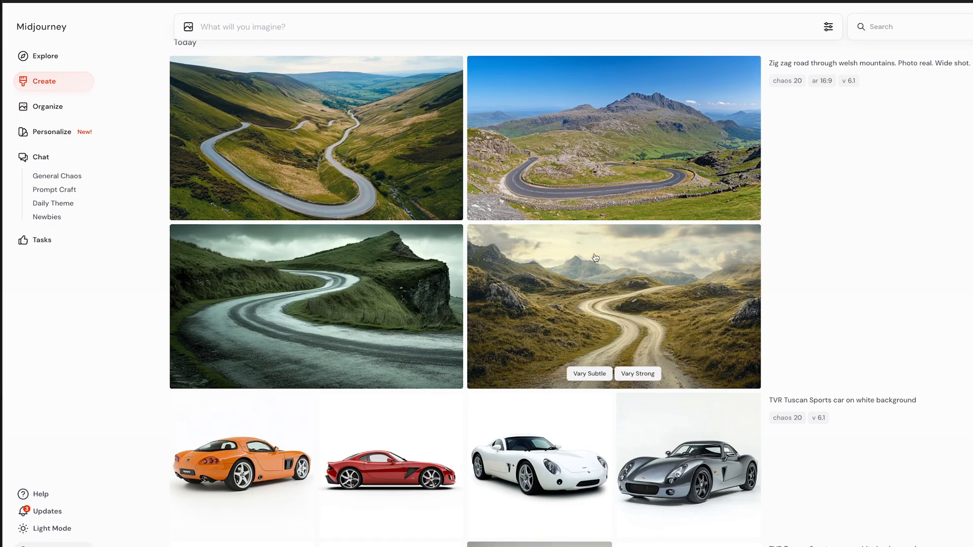
pyautogui.moveTo(817, 88)
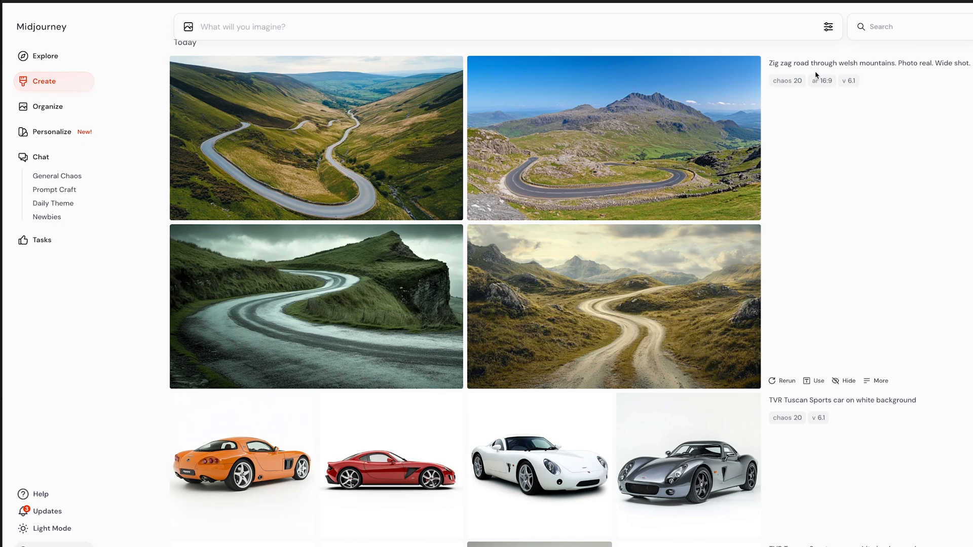
pyautogui.moveTo(886, 184)
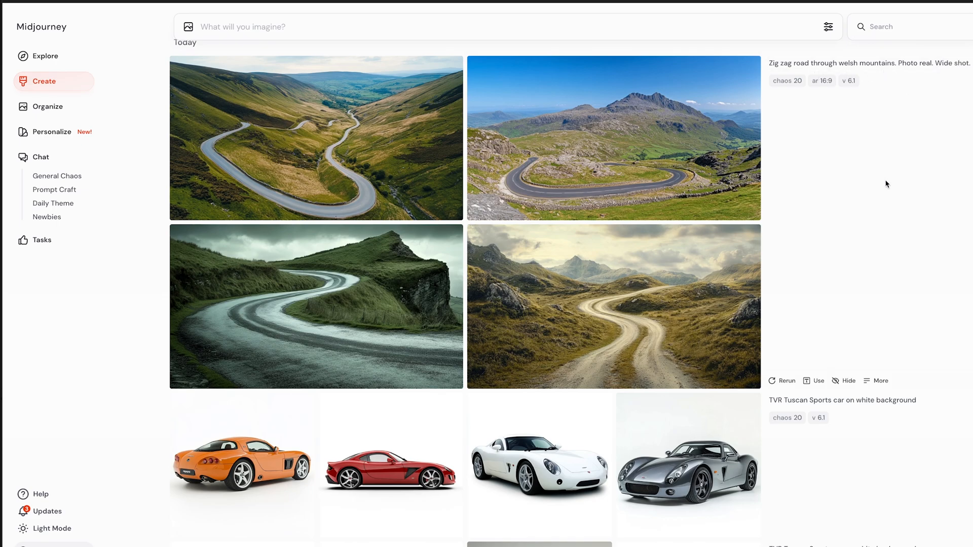
pyautogui.moveTo(317, 320)
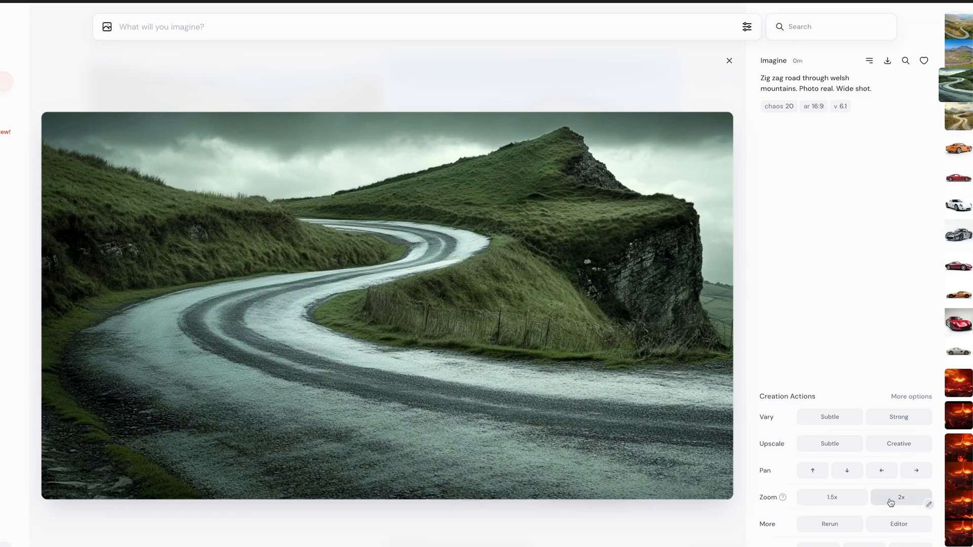
# Open the dark green winding-road render in its detail view
pyautogui.click(729, 60)
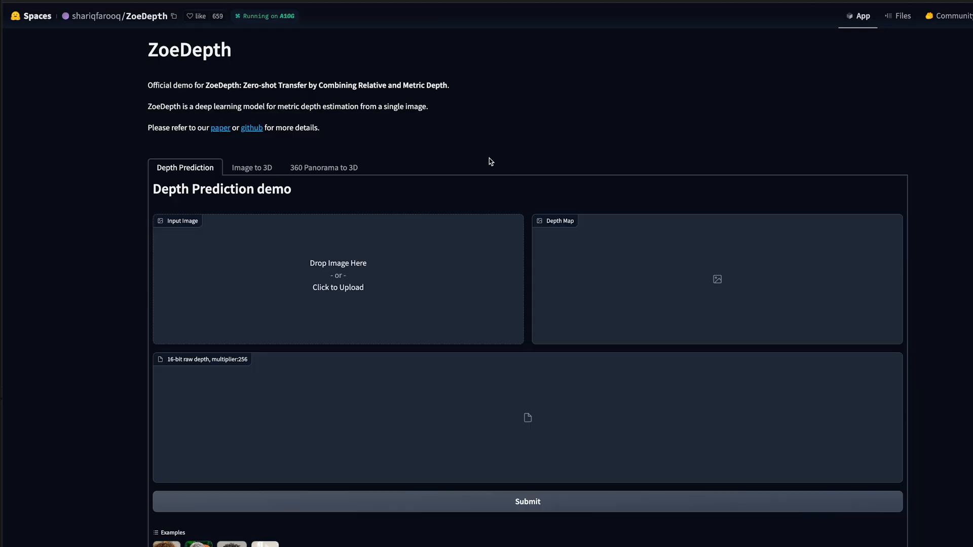
pyautogui.moveTo(191, 70)
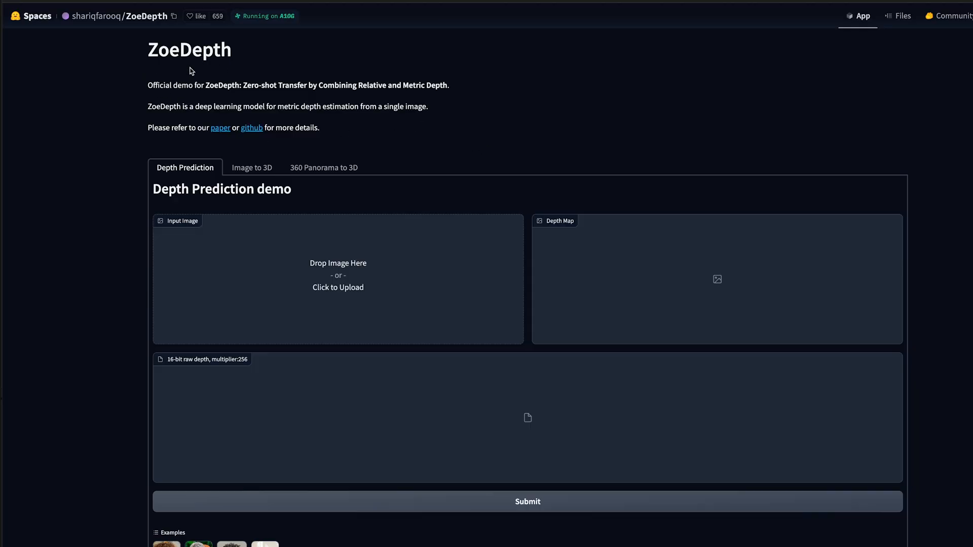
pyautogui.moveTo(113, 32)
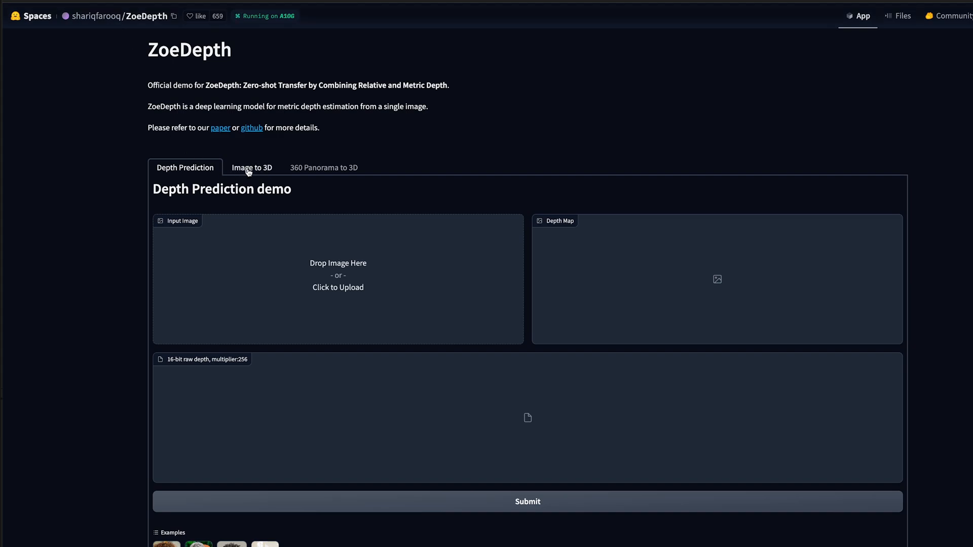
# Submit the road image for Image to 3D conversion with occlusion edges kept
pyautogui.click(252, 167)
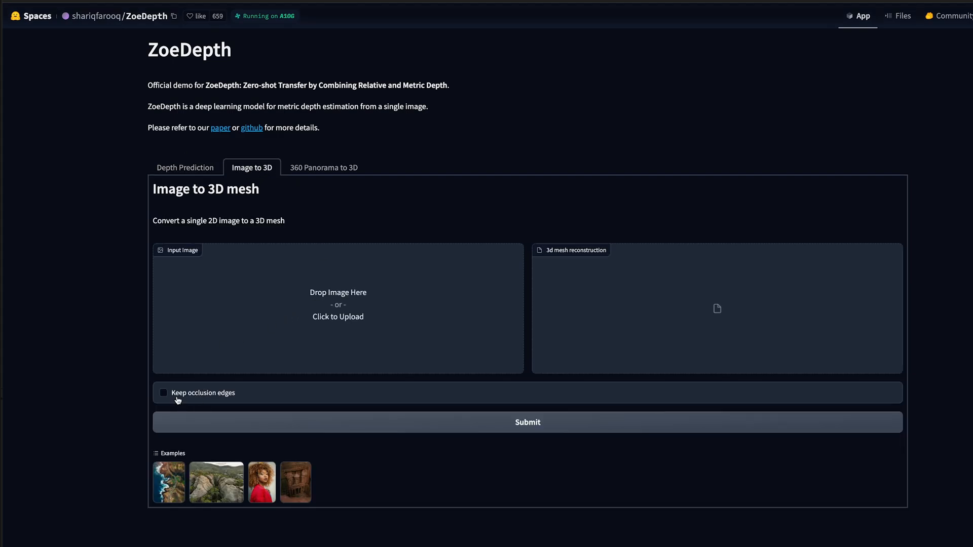
pyautogui.click(163, 392)
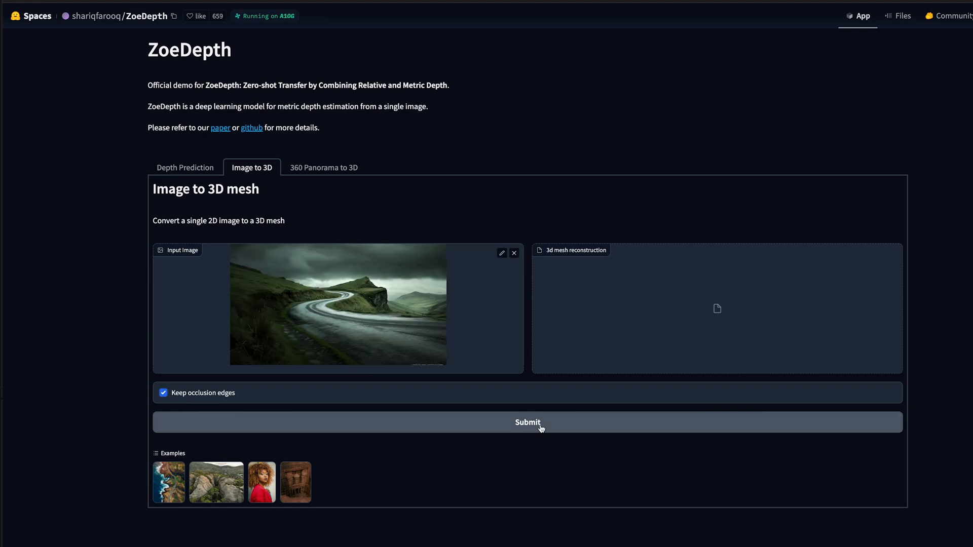
pyautogui.click(528, 423)
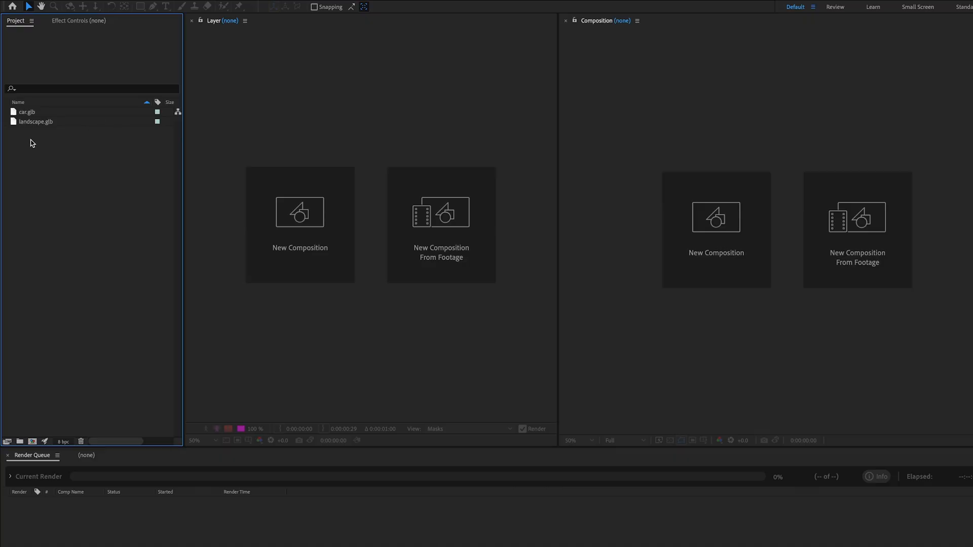
pyautogui.moveTo(53, 162)
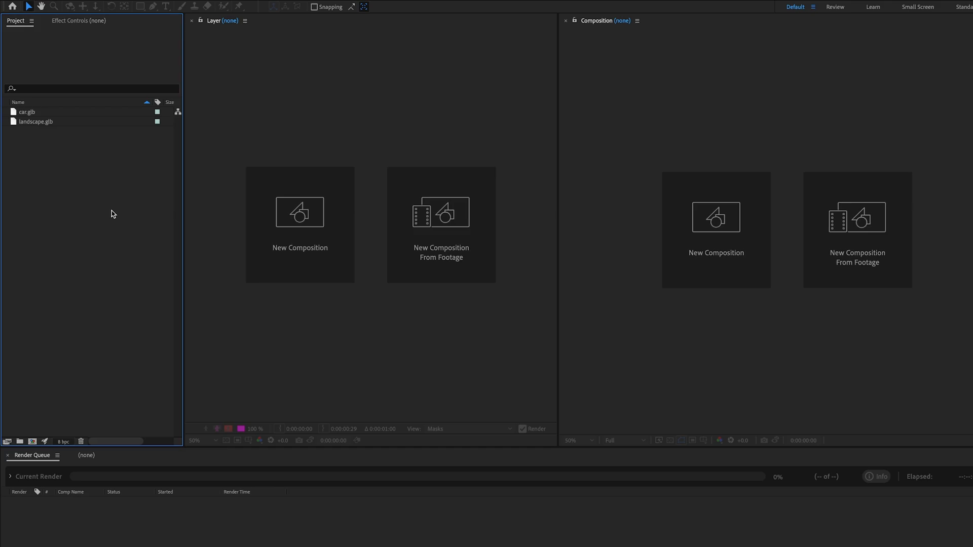
pyautogui.moveTo(286, 216)
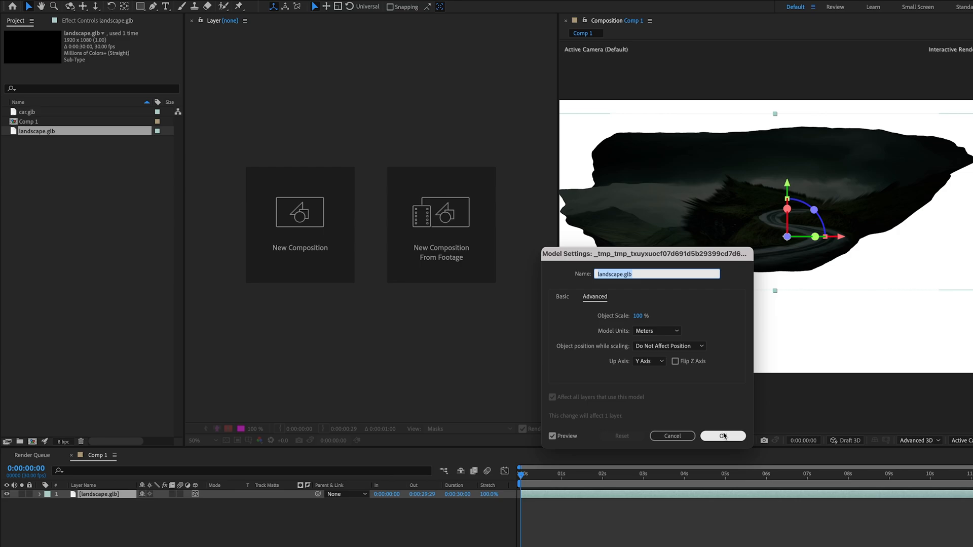
# Accept the landscape Model Settings and reveal the landscape layer's rotation properties
pyautogui.click(723, 436)
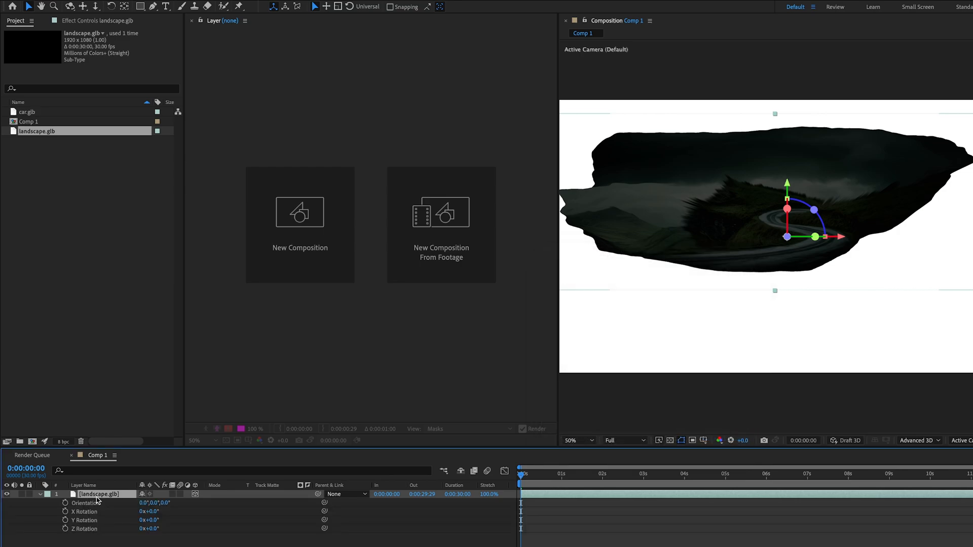
pyautogui.doubleClick(149, 521)
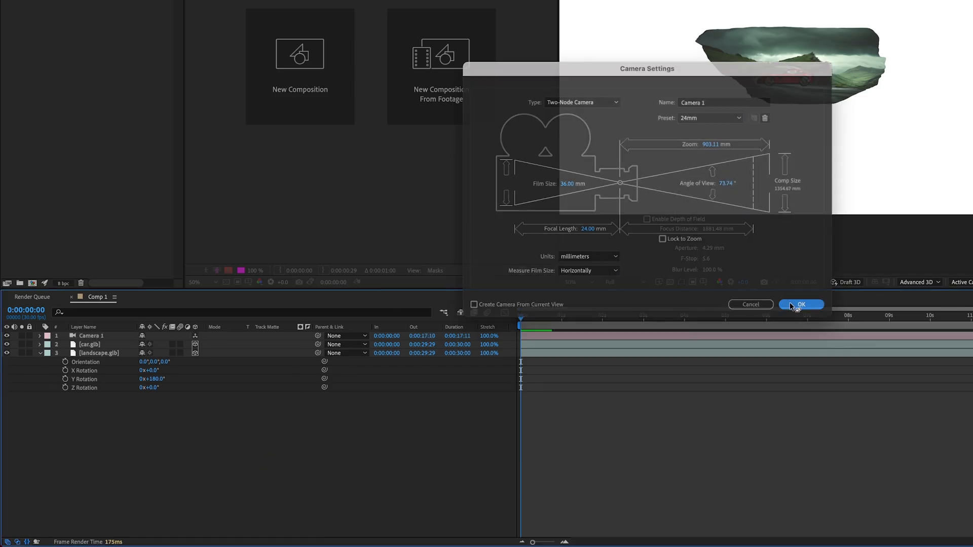
# Create the 24mm camera and continue framing the red car on the road
pyautogui.click(801, 304)
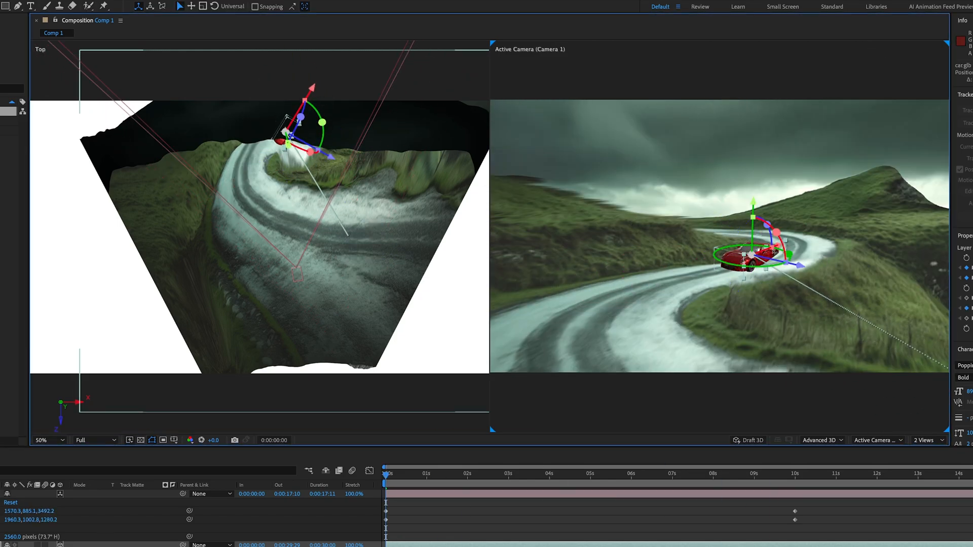
pyautogui.click(722, 473)
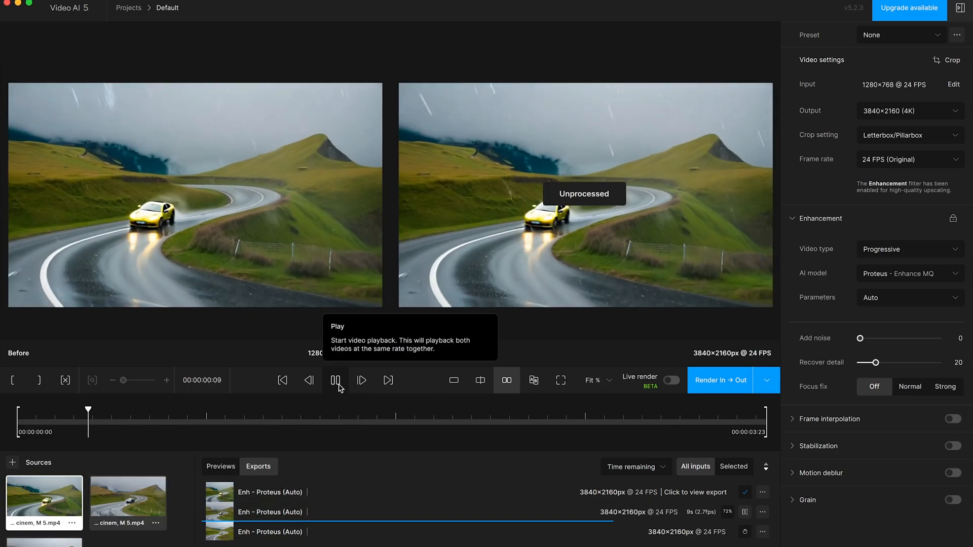
# Play the original and 4K-upscaled yellow-car clips together to compare
pyautogui.click(335, 380)
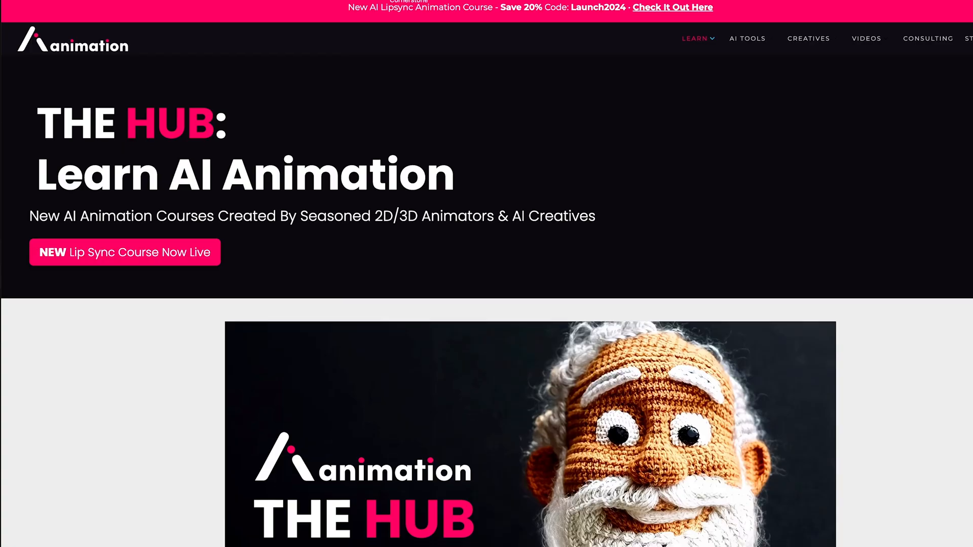
# Scroll The Hub page down to the $120 Facial Animation Lipsync Course listing
pyautogui.scroll(-3)
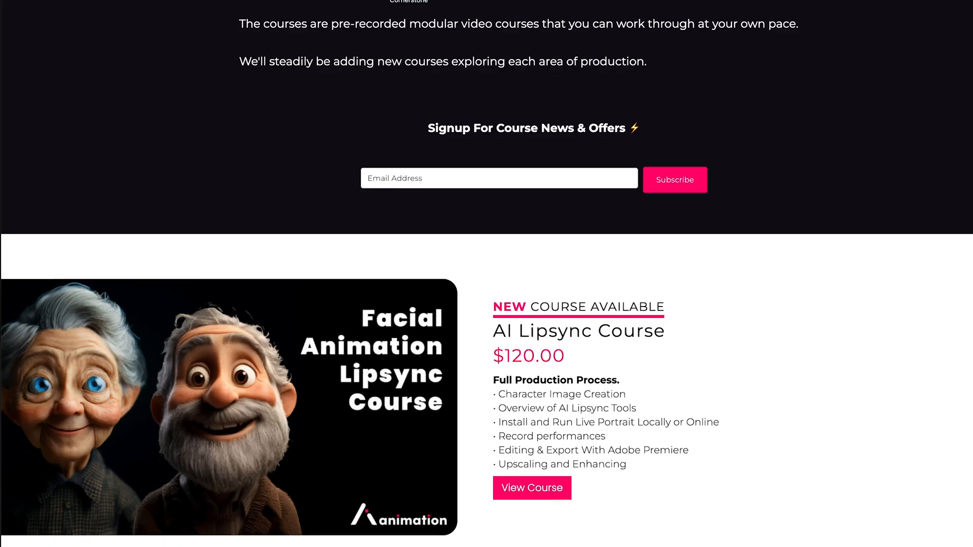